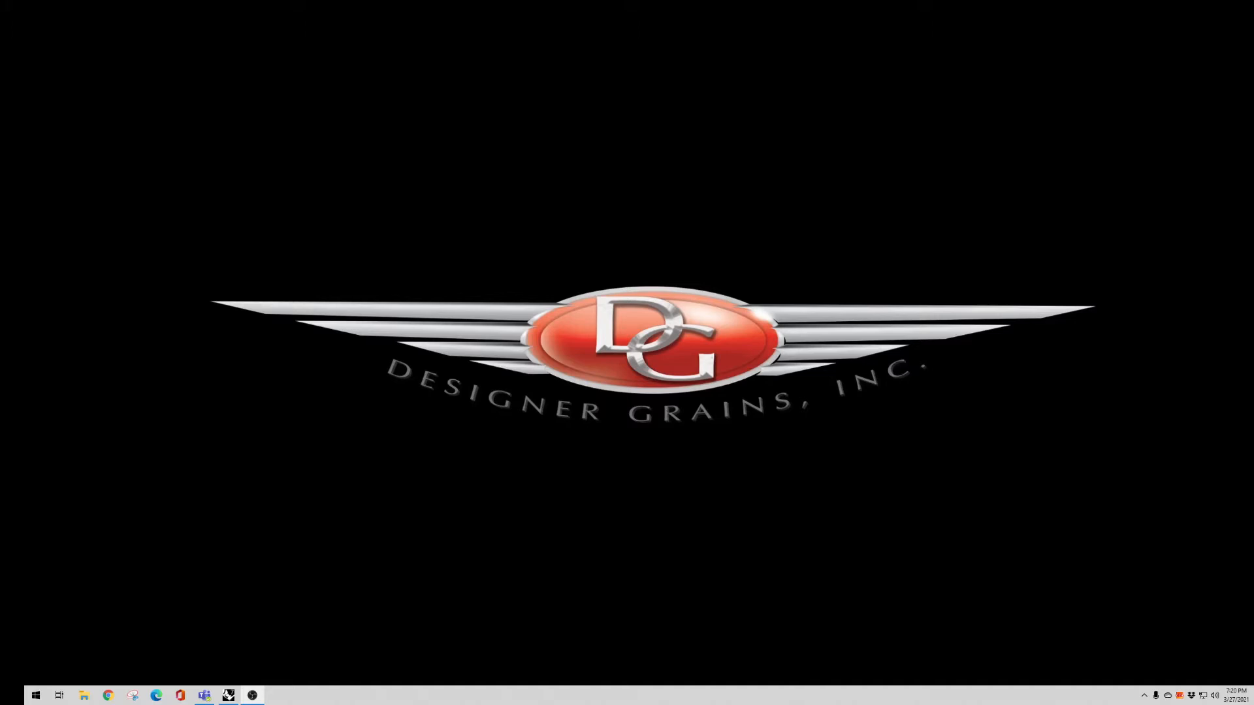
mouse_move(884, 307)
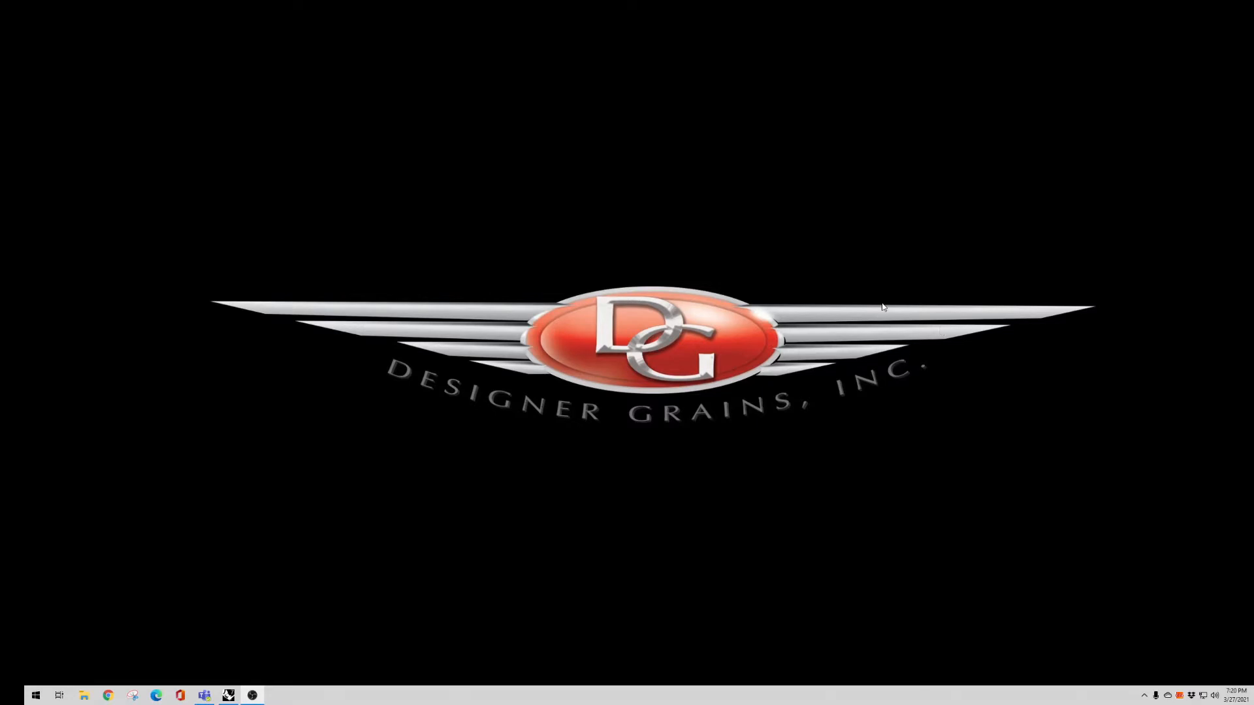
mouse_move(307, 666)
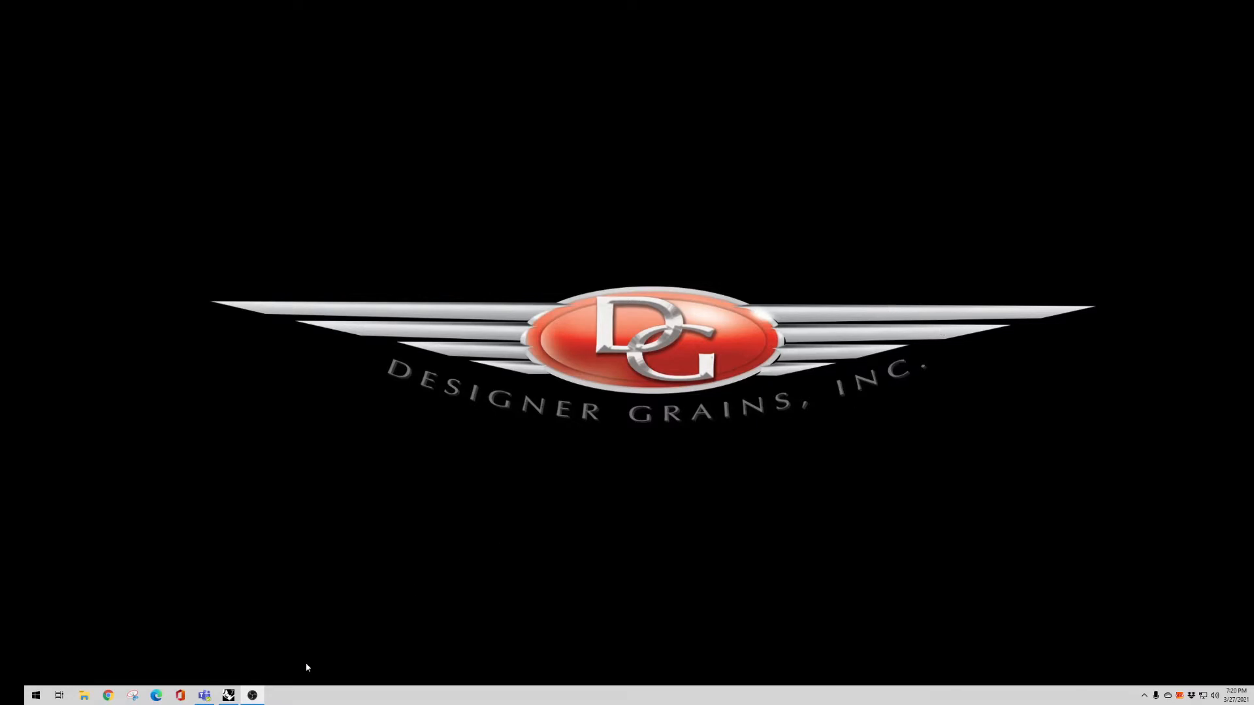
mouse_move(228, 695)
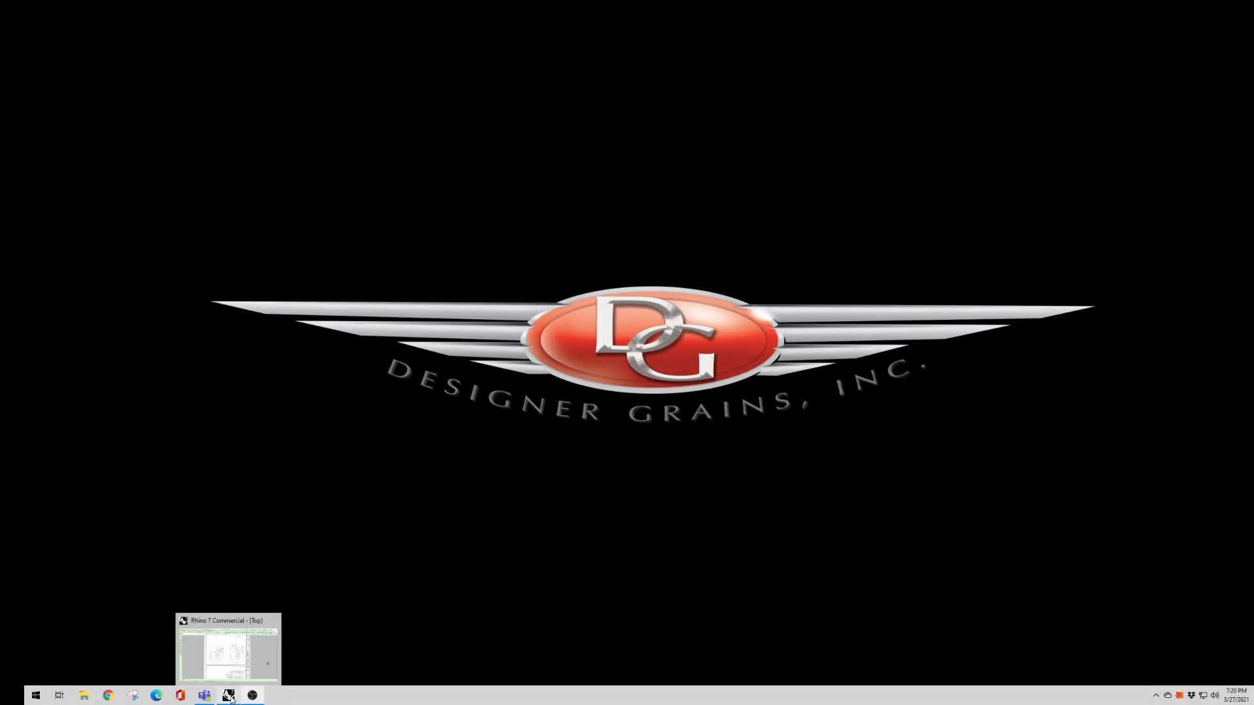
Step: Restore the Rhino 7 window showing the wall-section drawings above the floor plan
left_click(228, 648)
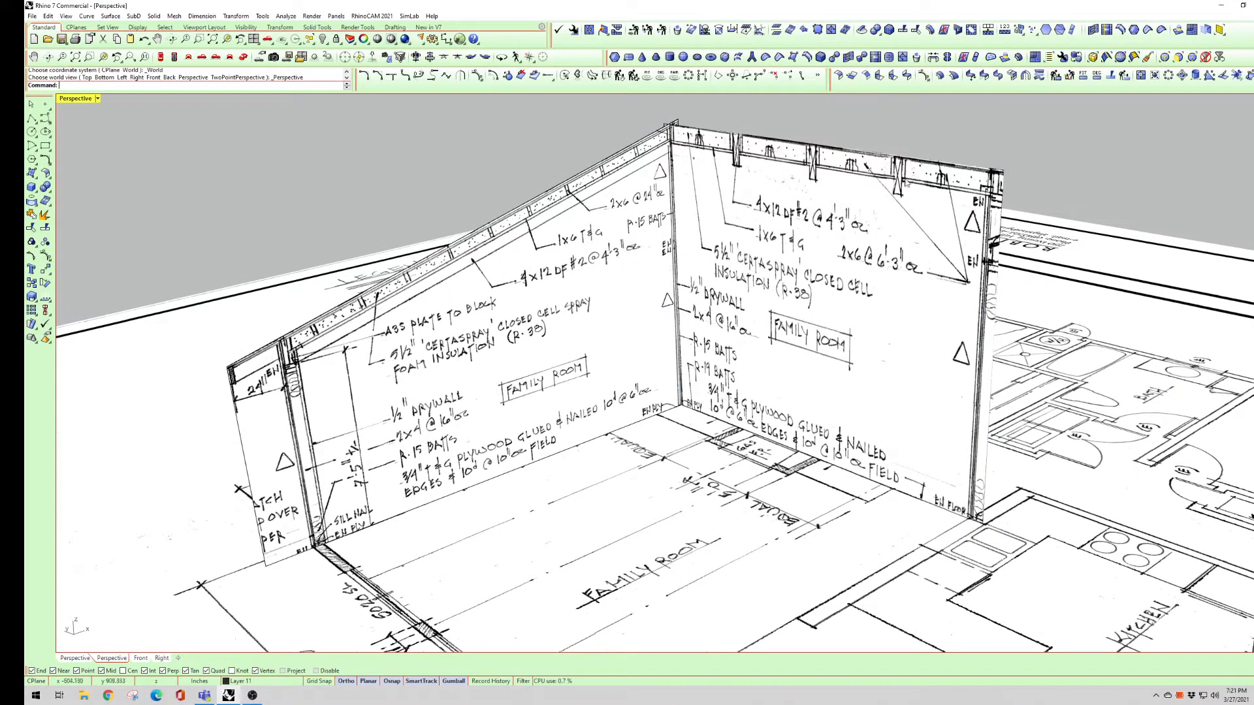
mouse_move(384, 185)
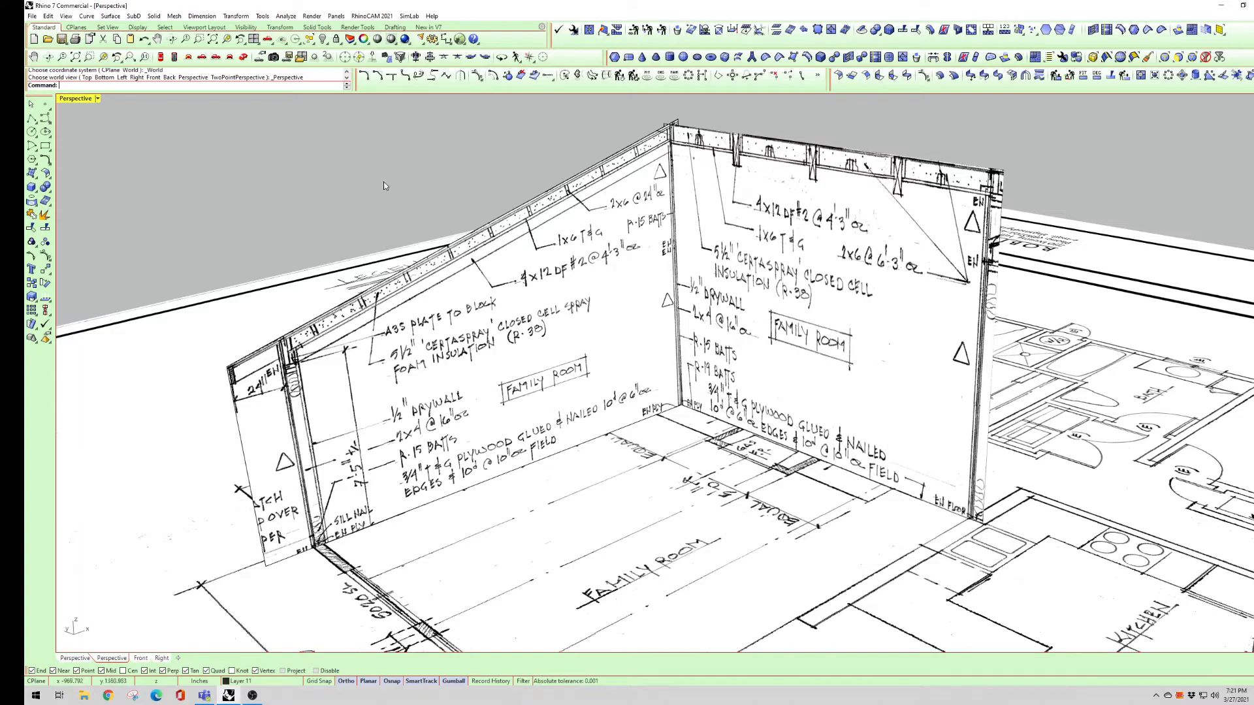
mouse_move(143, 39)
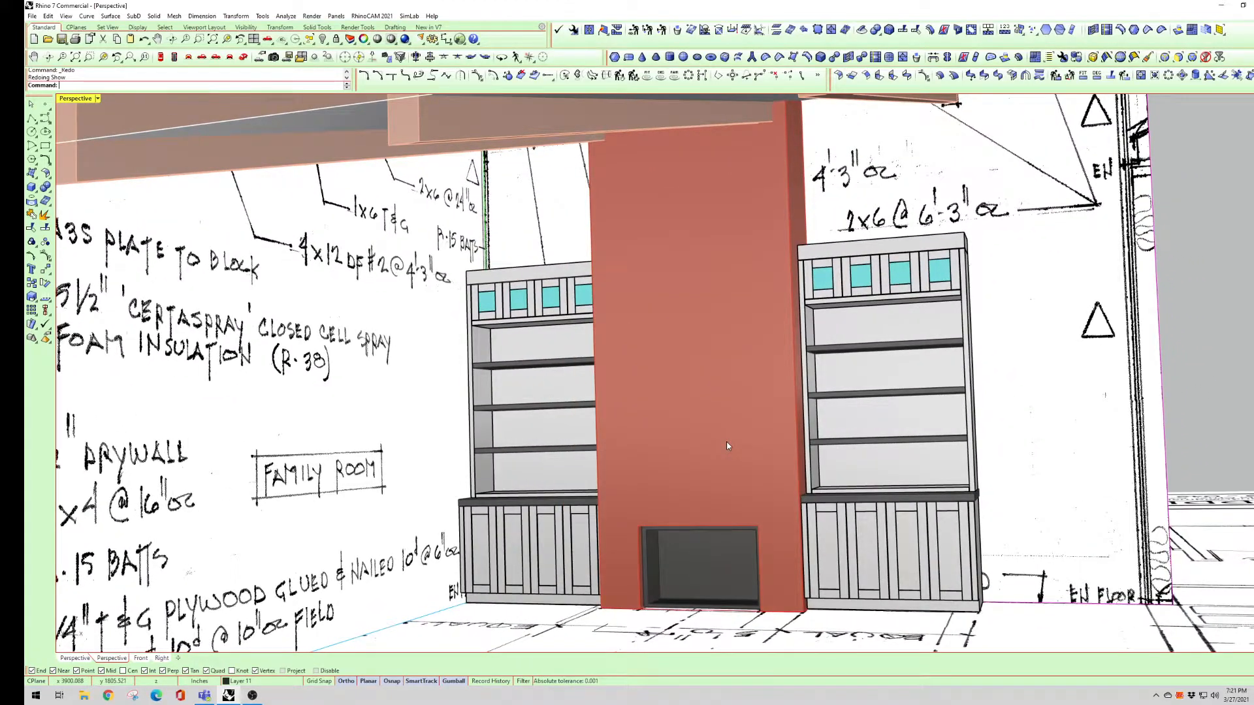
Step: Zoom the Perspective view in on the fireplace and flanking bookcases
scroll("down", 3)
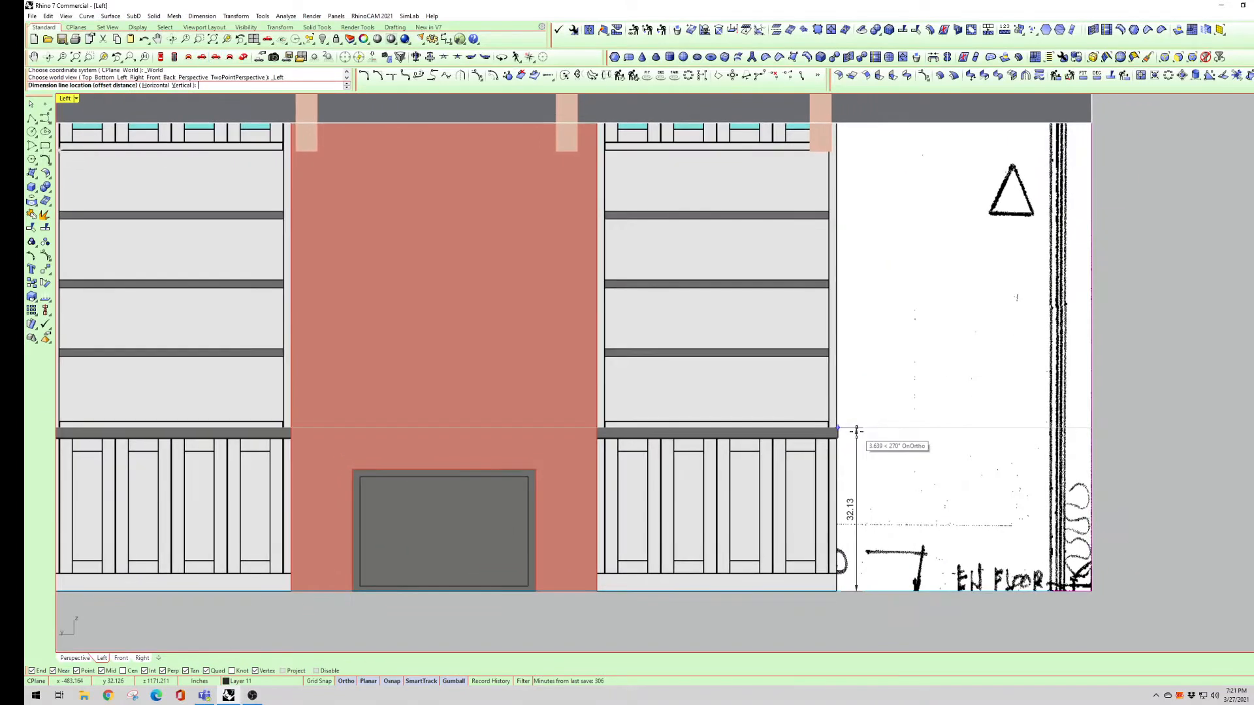
Step: Place the 32.13 lower-cabinet height dimension line beside the right bookcase
left_click(855, 432)
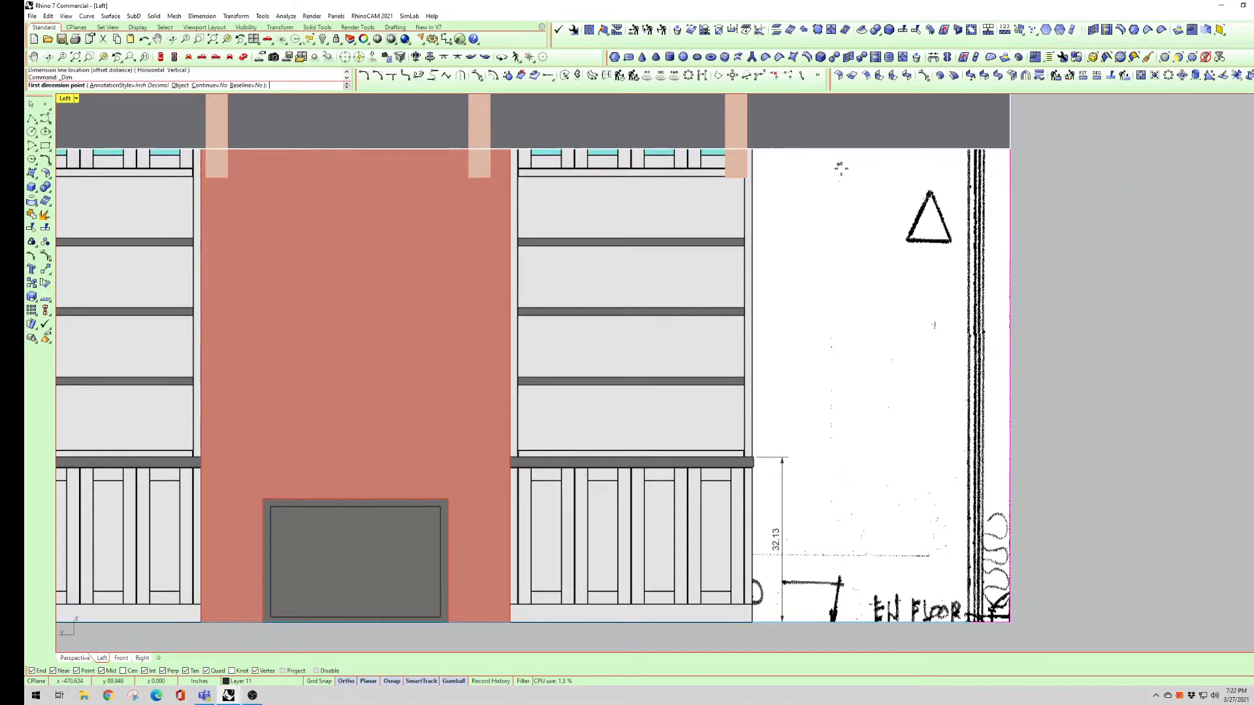
mouse_move(853, 263)
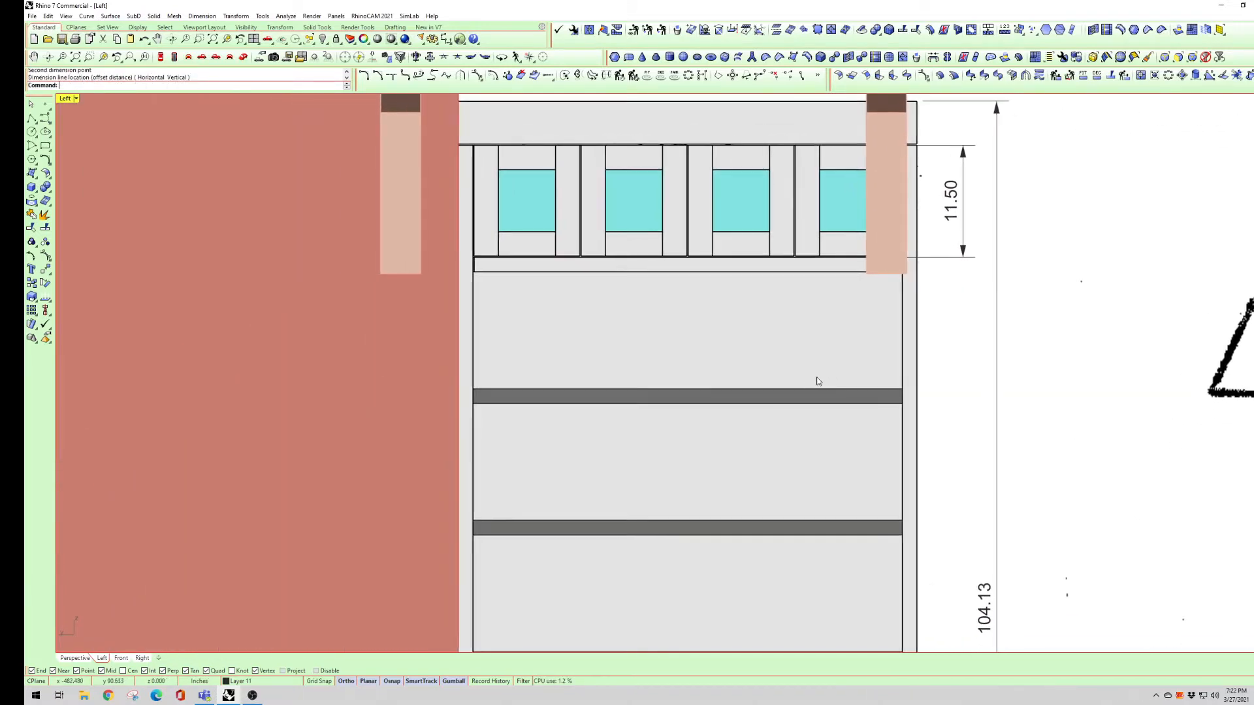
Step: Add vertical dimensions of 11.50 for the top glass band and 104.13 overall height
left_click(903, 398)
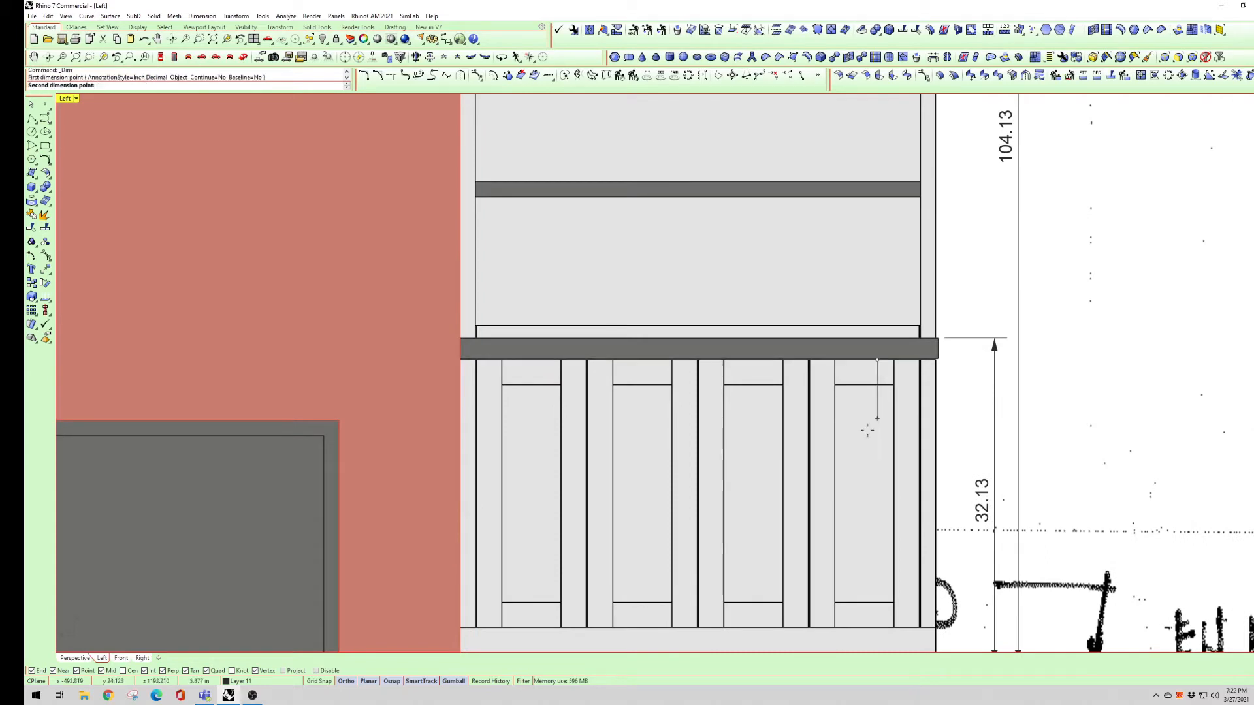
left_click(962, 367)
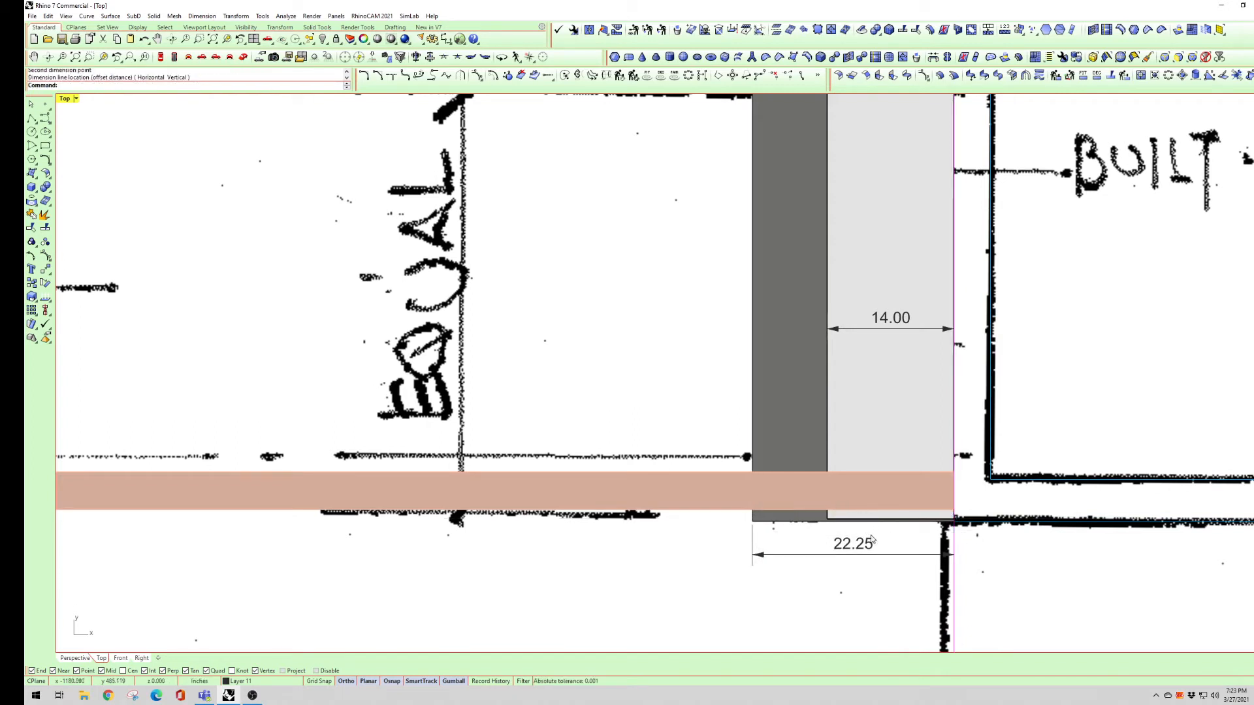
Step: Place the 22.25 overall depth dimension in the plan view
left_click(77, 98)
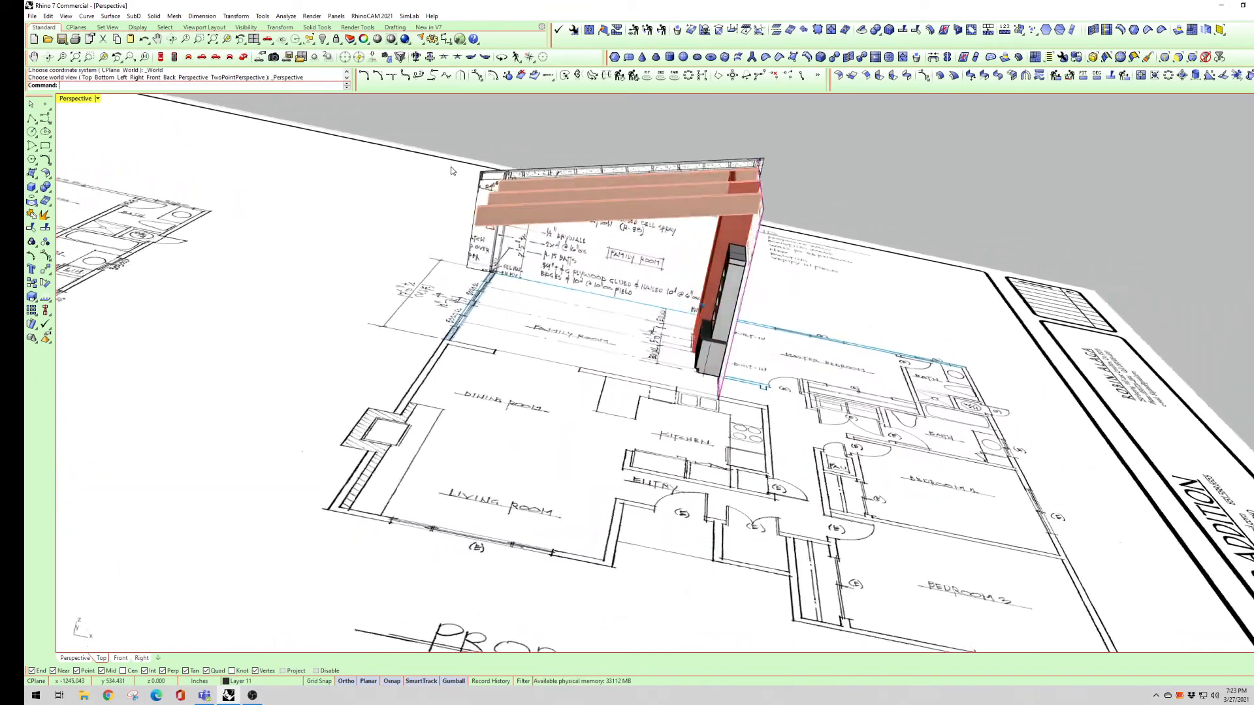